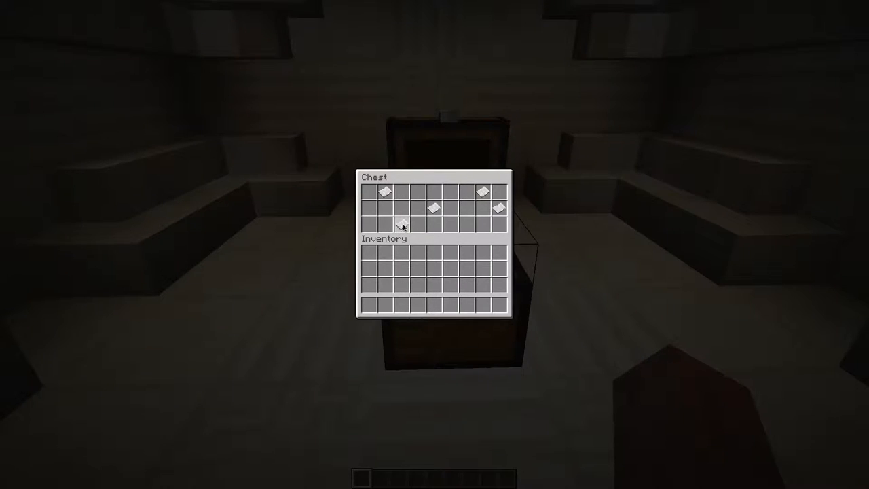
View the combination chest's paper layout and the second chest's single item, closing each
{"action": "key", "text": "Escape"}
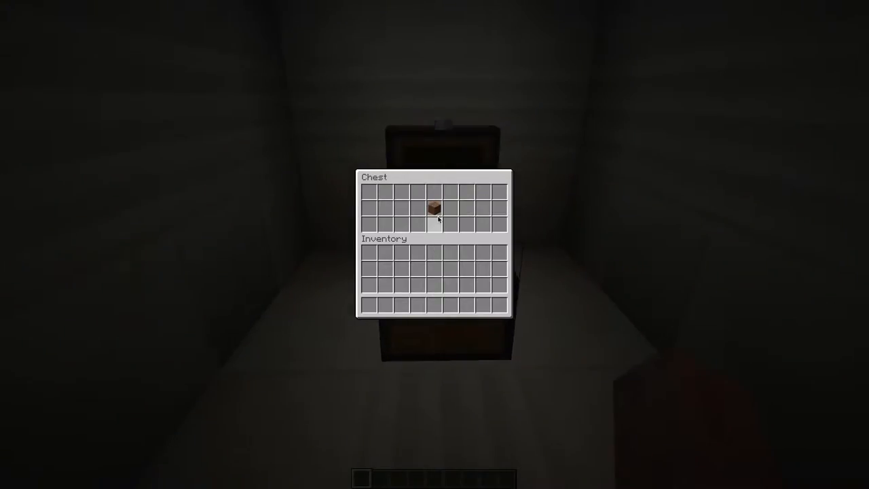
{"action": "key", "text": "Escape"}
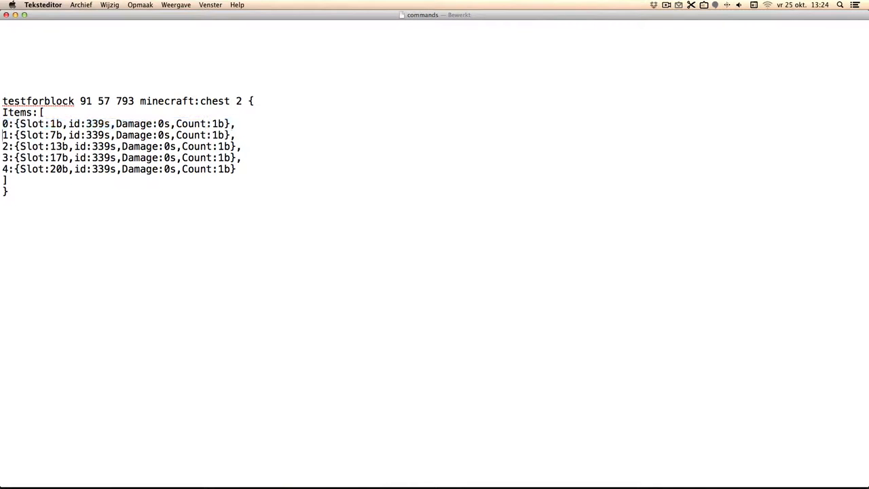
{"action": "triple_click", "coordinate": [119, 158]}
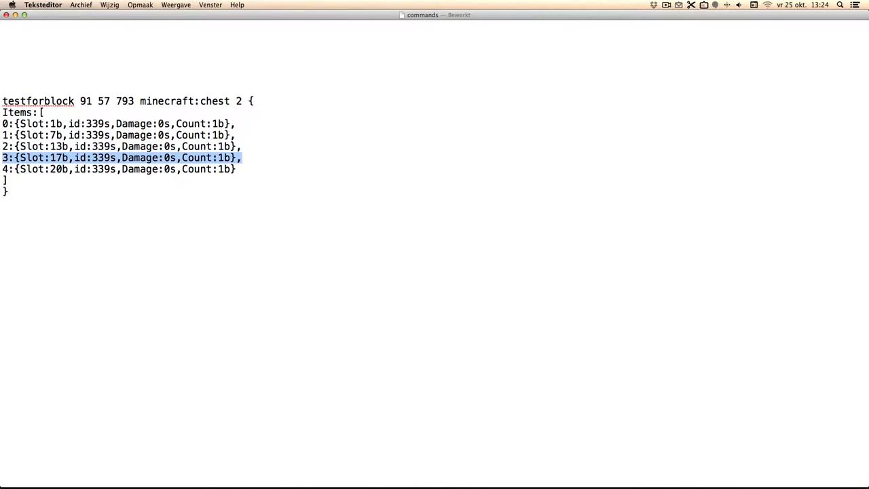
{"action": "double_click", "coordinate": [96, 123]}
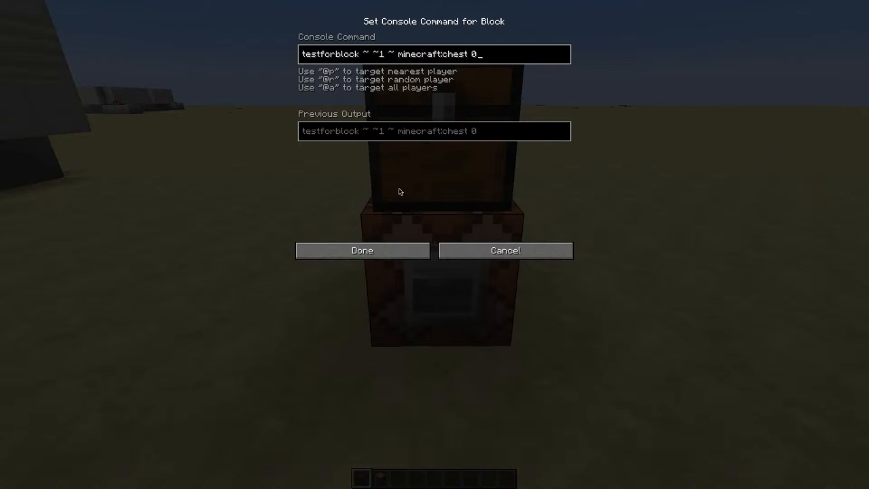
Change the chest testforblock command's data value to 2 so it finds the chest
{"action": "left_click", "coordinate": [361, 250]}
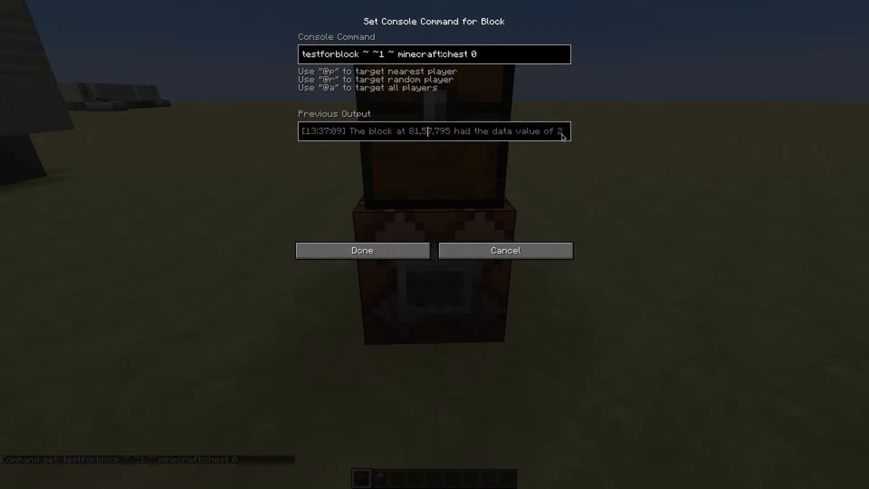
{"action": "type", "text": "2"}
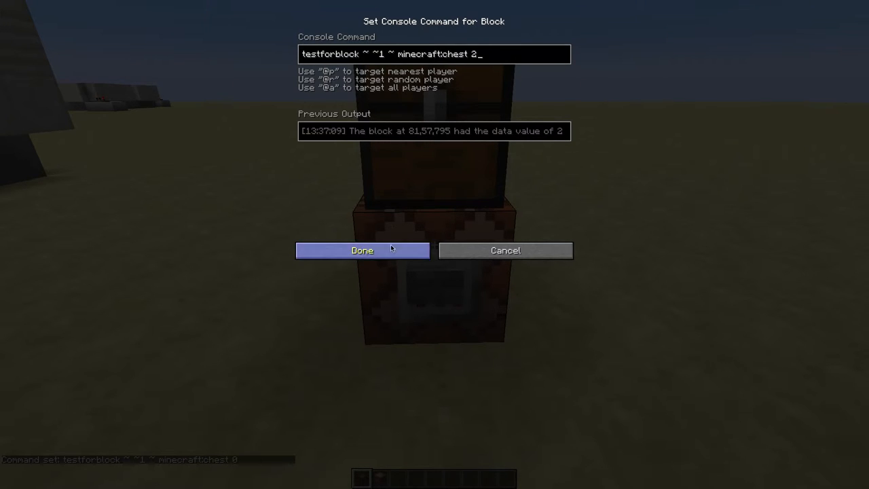
{"action": "left_click", "coordinate": [361, 250]}
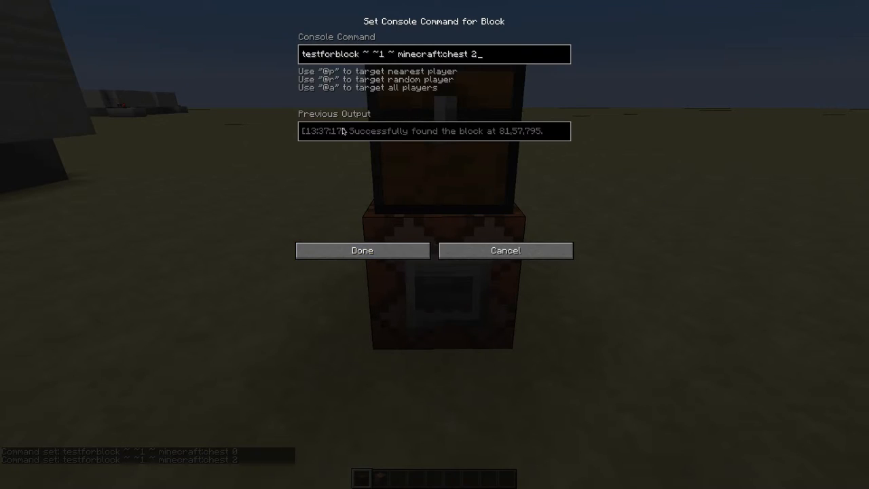
{"action": "left_click", "coordinate": [361, 250]}
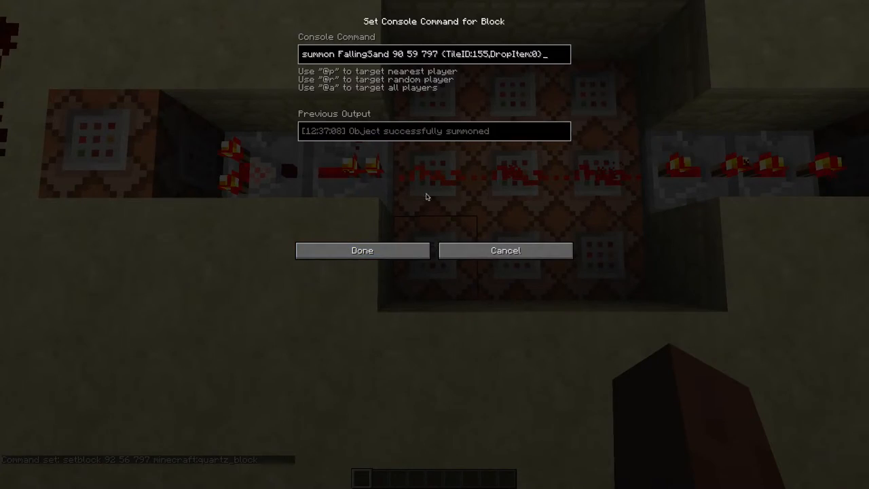
Review the falling-sand summon and quartz setblock command blocks
{"action": "left_click", "coordinate": [361, 250]}
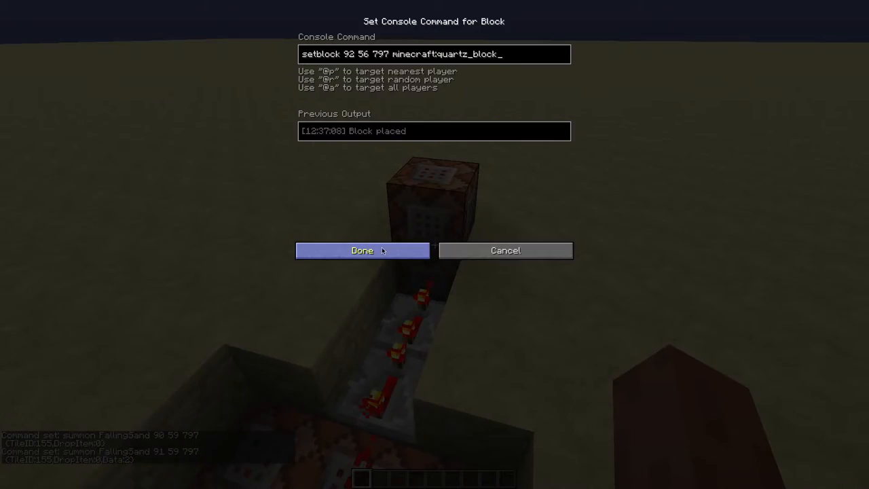
{"action": "left_click", "coordinate": [362, 250]}
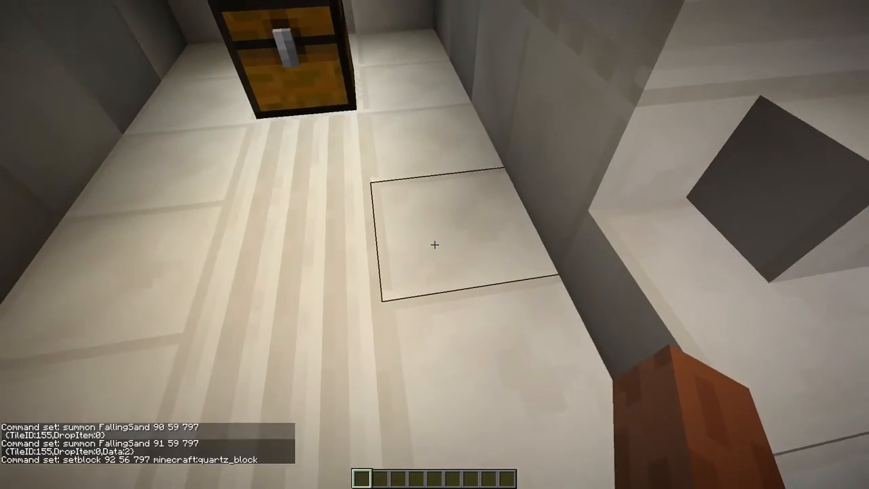